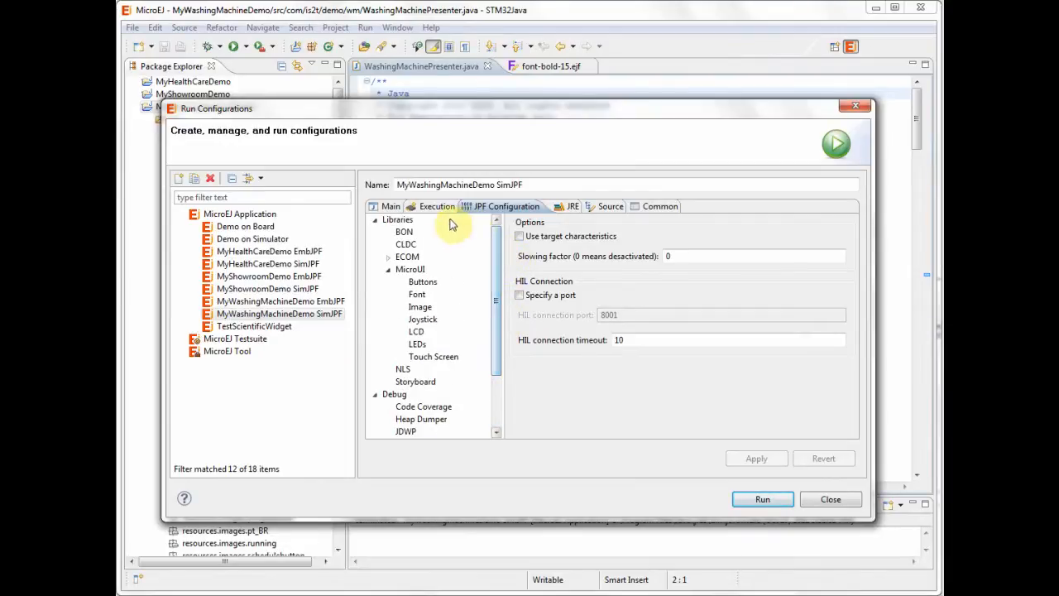
- Show the Main launch settings of the MyWashingMachineDemo SimJPF configuration
{"action": "left_click", "coordinate": [391, 205]}
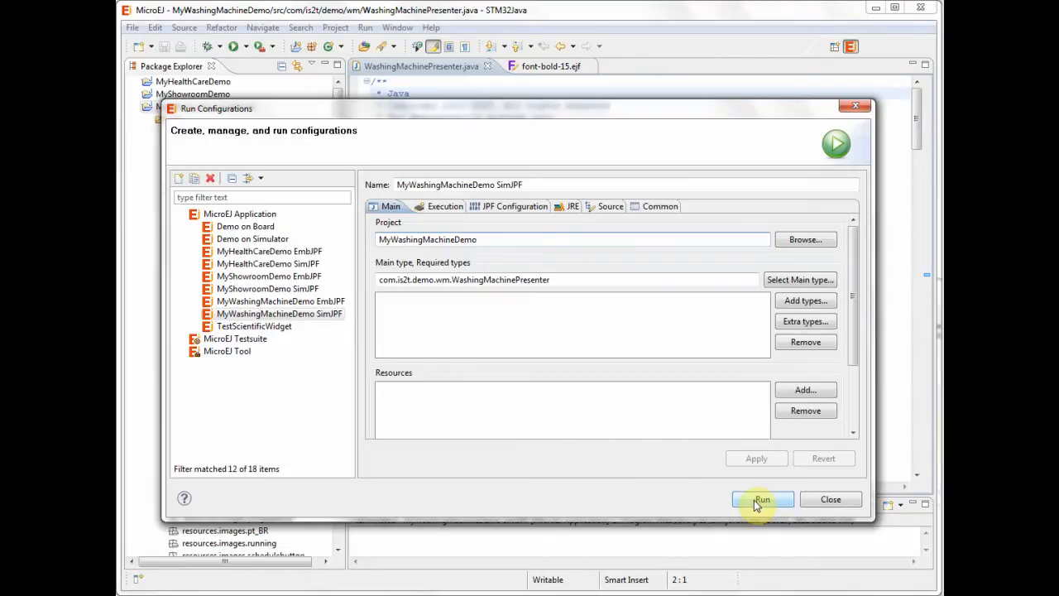
- Run MyWashingMachineDemo SimJPF so the STM32 simulator shows the WELCOME screen
{"action": "left_click", "coordinate": [760, 500]}
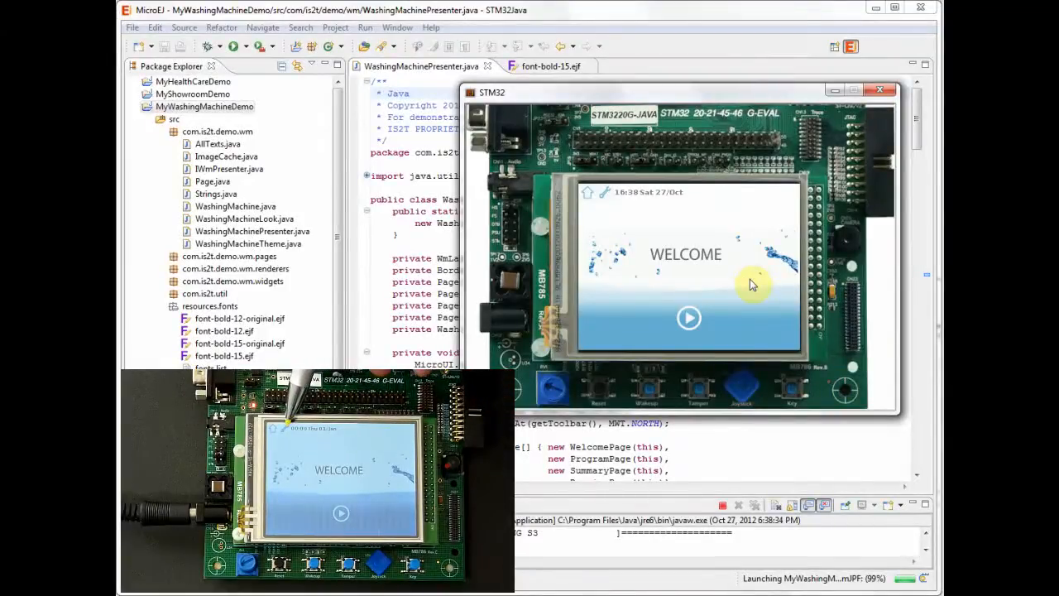
{"action": "mouse_move", "coordinate": [609, 205]}
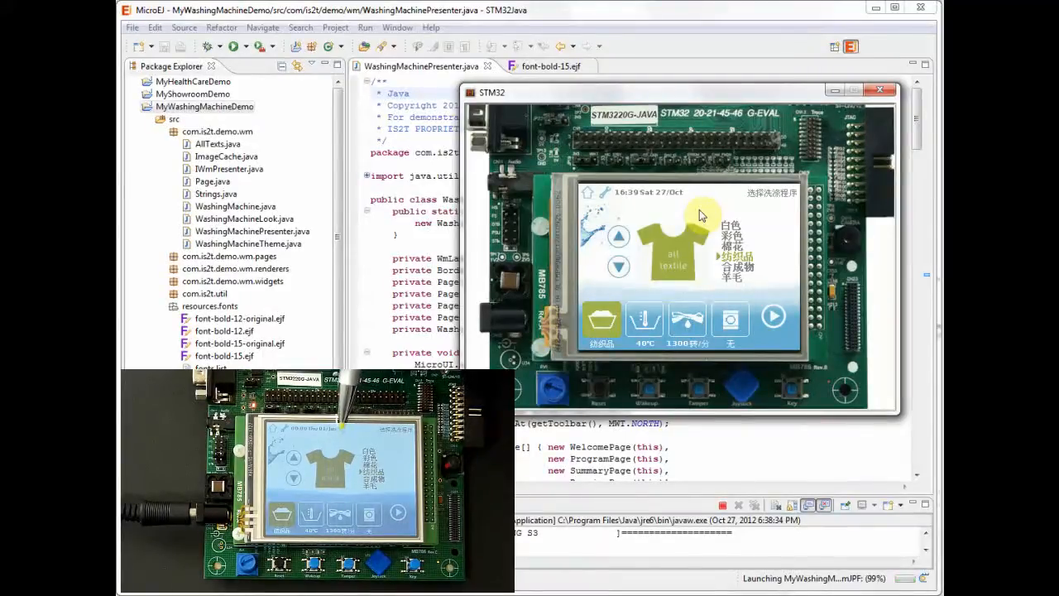
- Set the simulated machine's language to English and return to program selection
{"action": "left_click", "coordinate": [619, 235]}
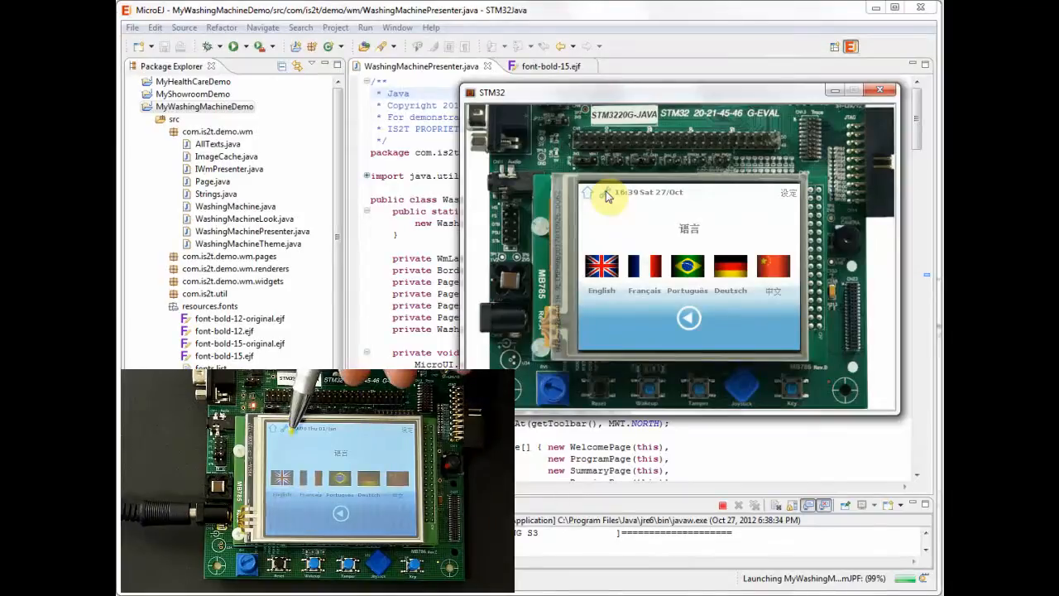
{"action": "left_click", "coordinate": [603, 265]}
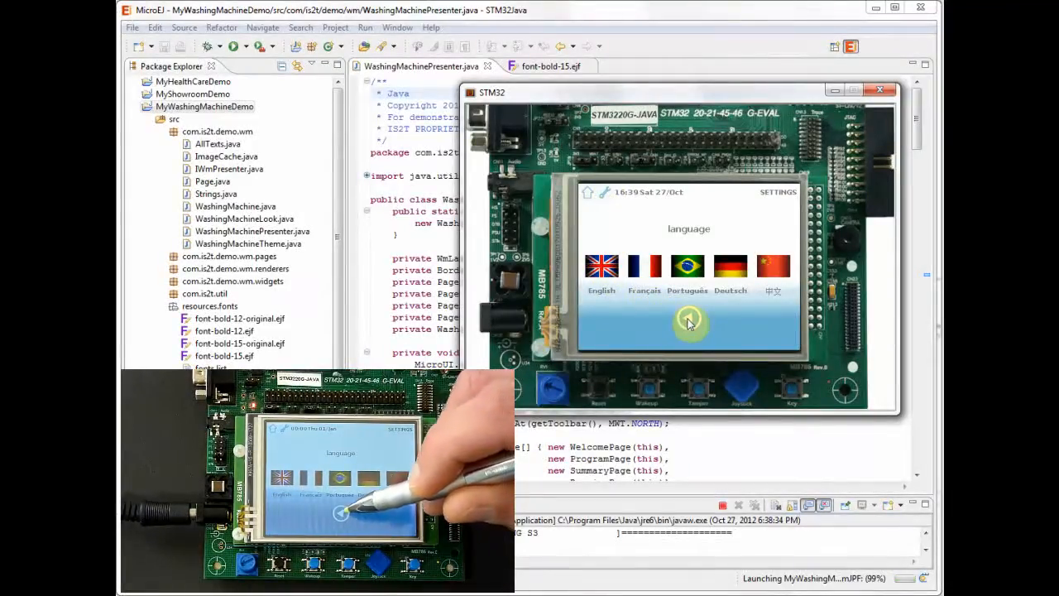
{"action": "left_click", "coordinate": [689, 323]}
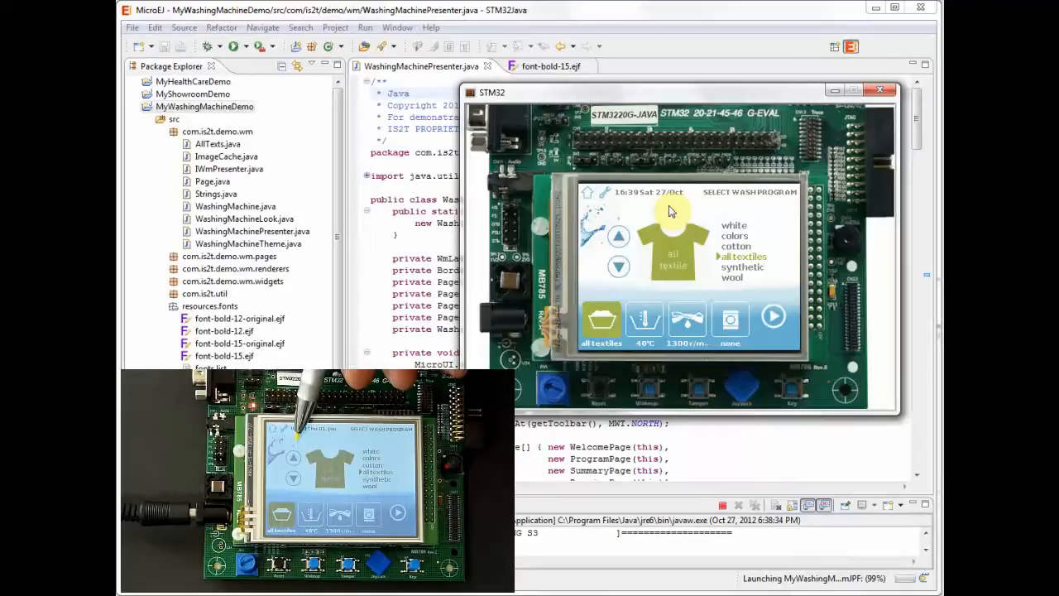
- Cycle the wash program to wool and proceed to temperature selection
{"action": "left_click", "coordinate": [619, 235]}
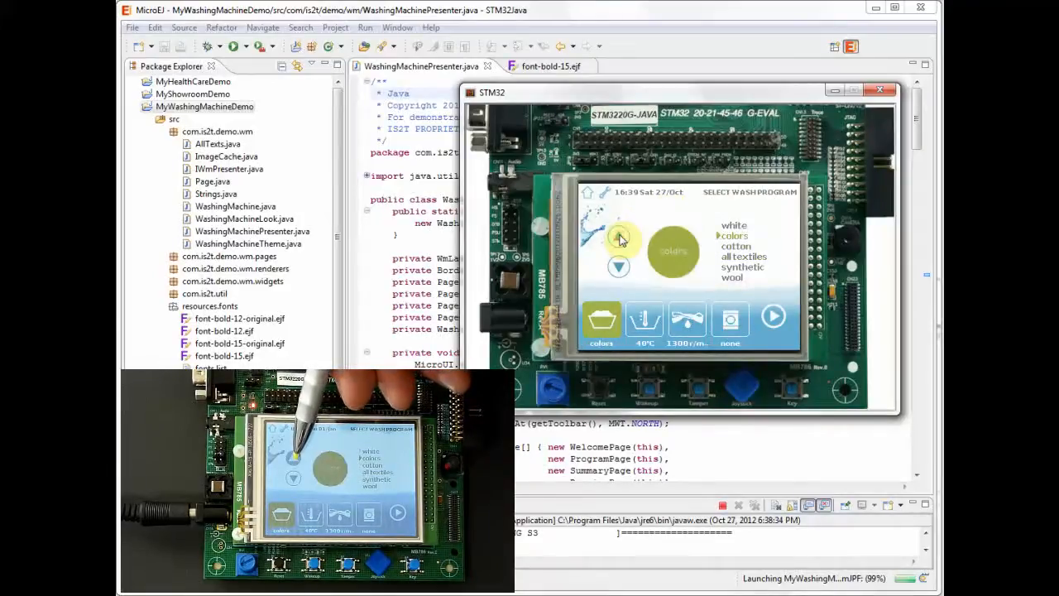
{"action": "left_click", "coordinate": [619, 267]}
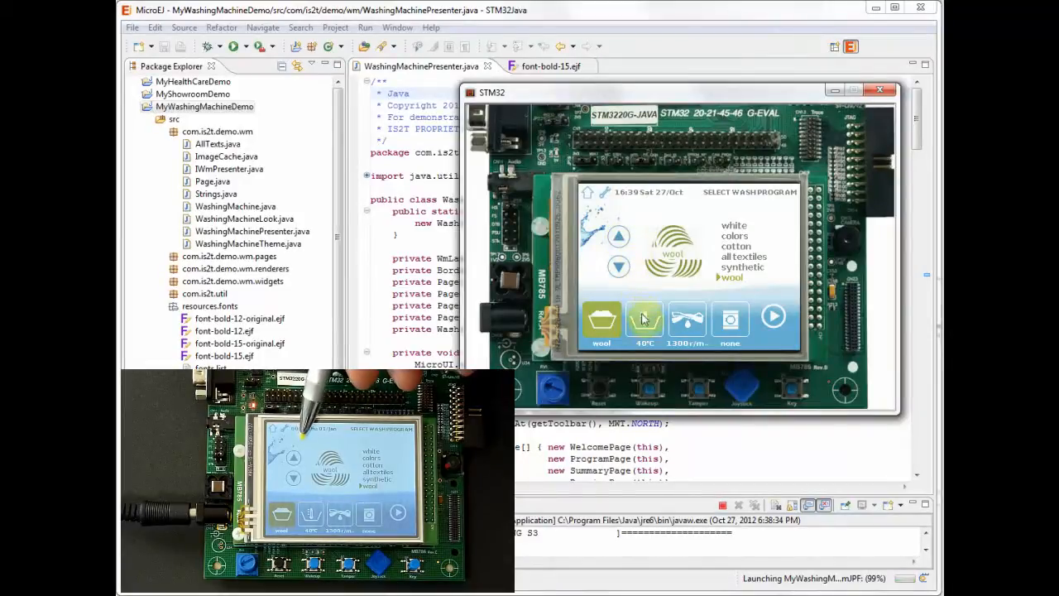
{"action": "left_click", "coordinate": [646, 318]}
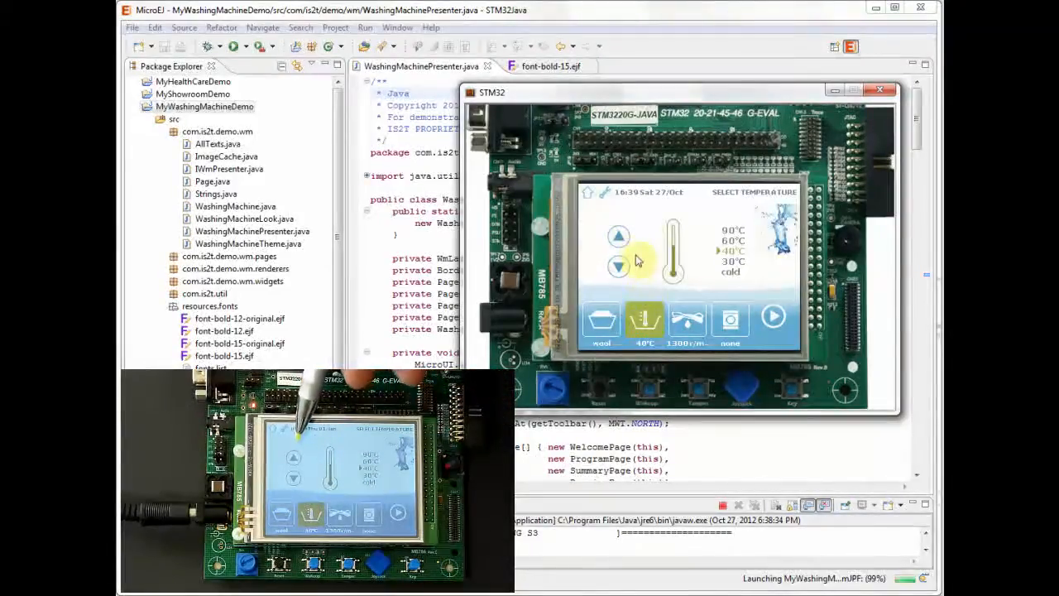
- Cycle the temperature choices and settle back on 40°C
{"action": "left_click", "coordinate": [619, 235]}
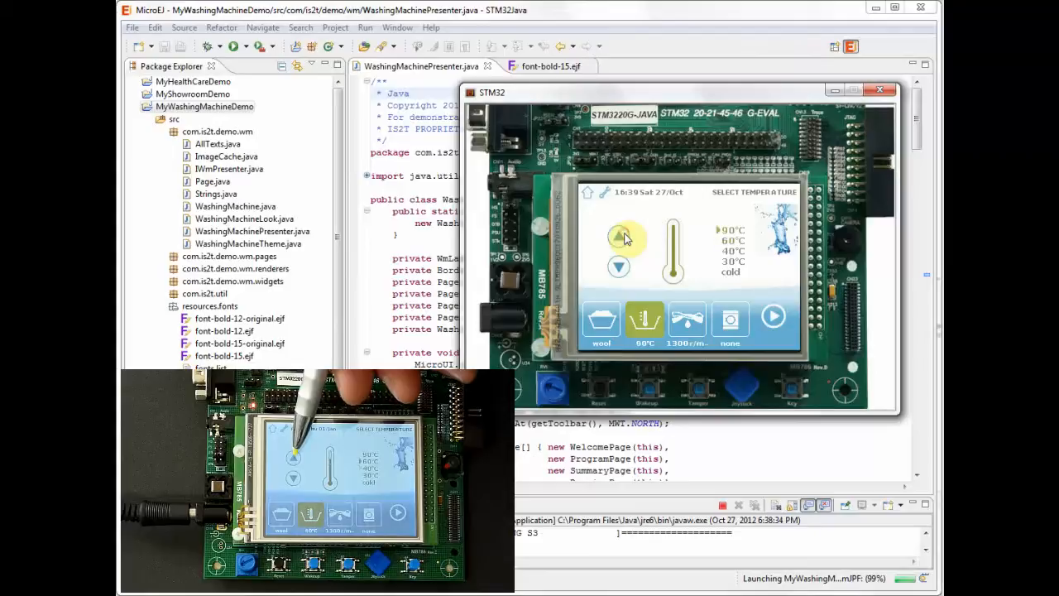
{"action": "left_click", "coordinate": [619, 267]}
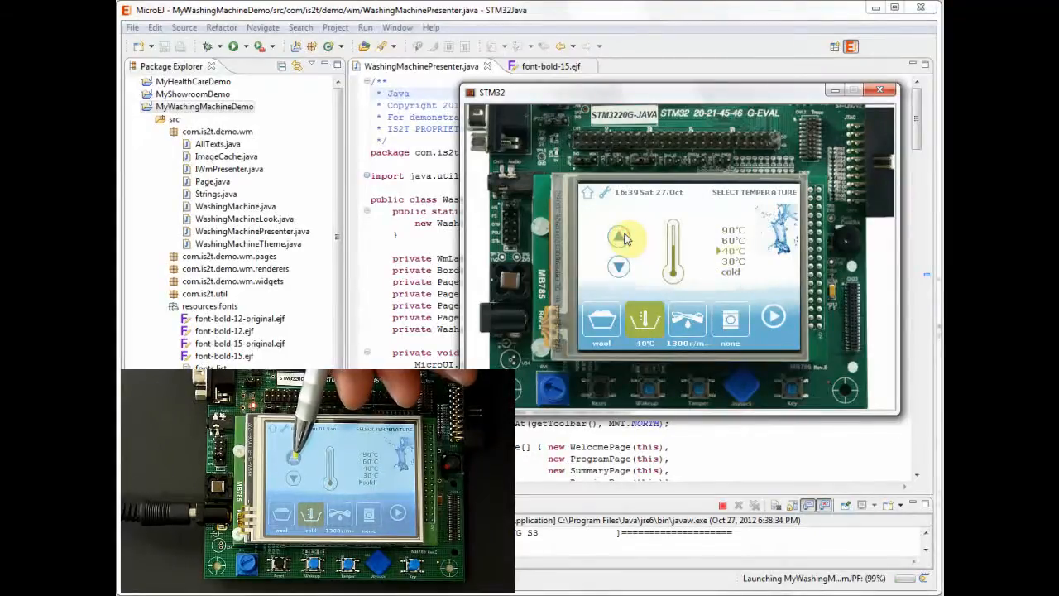
{"action": "left_click", "coordinate": [619, 236]}
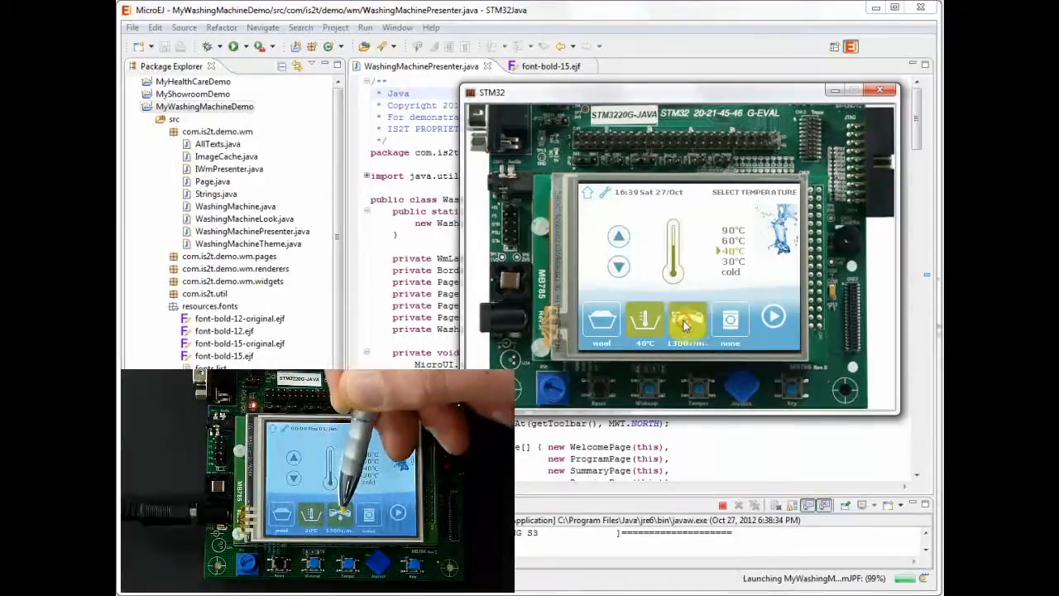
- Set the spin speed to 700 r/min
{"action": "left_click", "coordinate": [687, 319]}
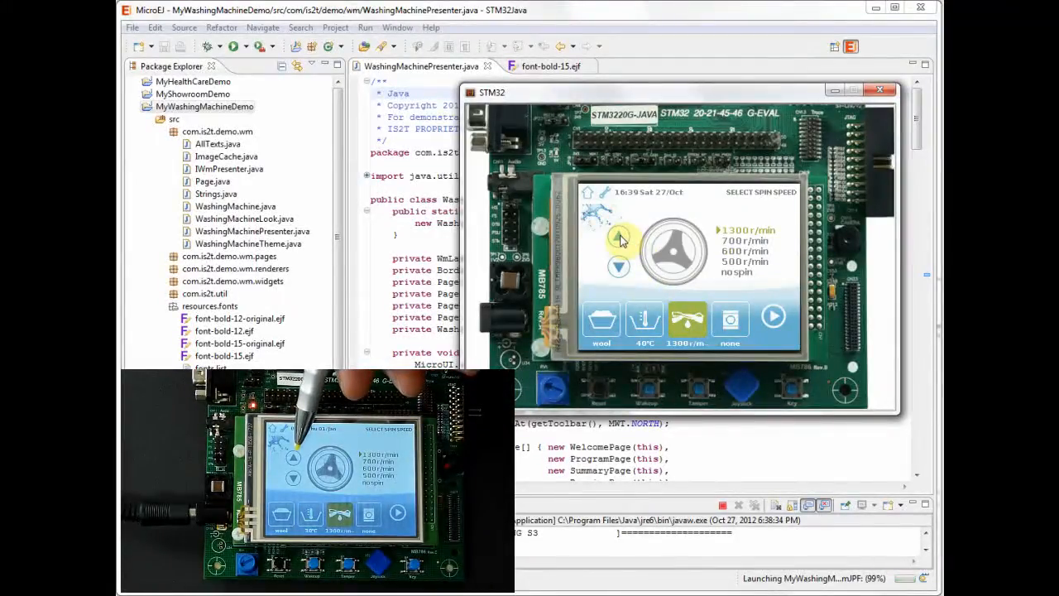
{"action": "left_click", "coordinate": [619, 268]}
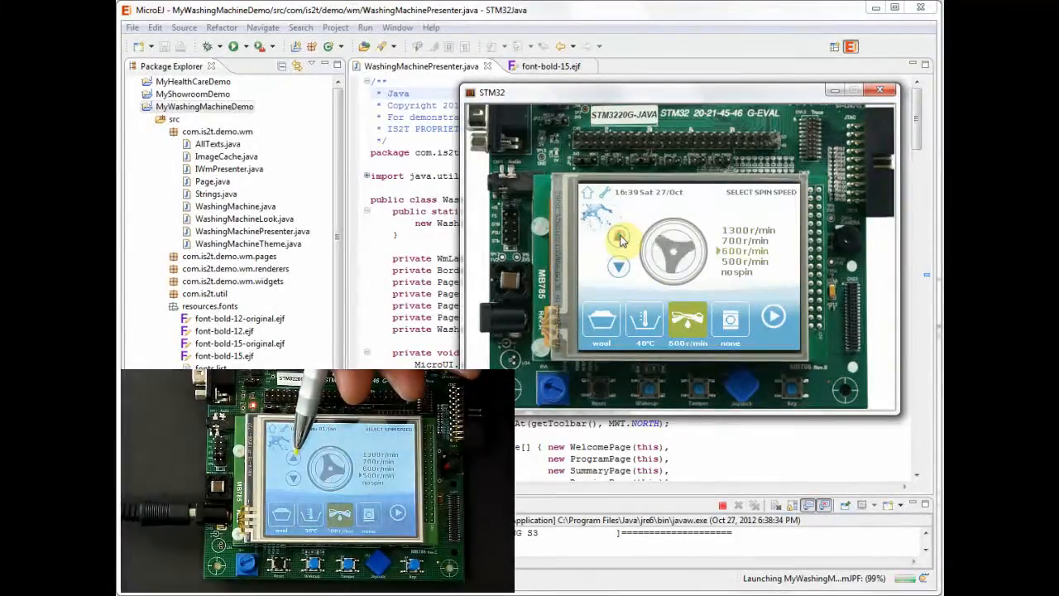
{"action": "left_click", "coordinate": [619, 235]}
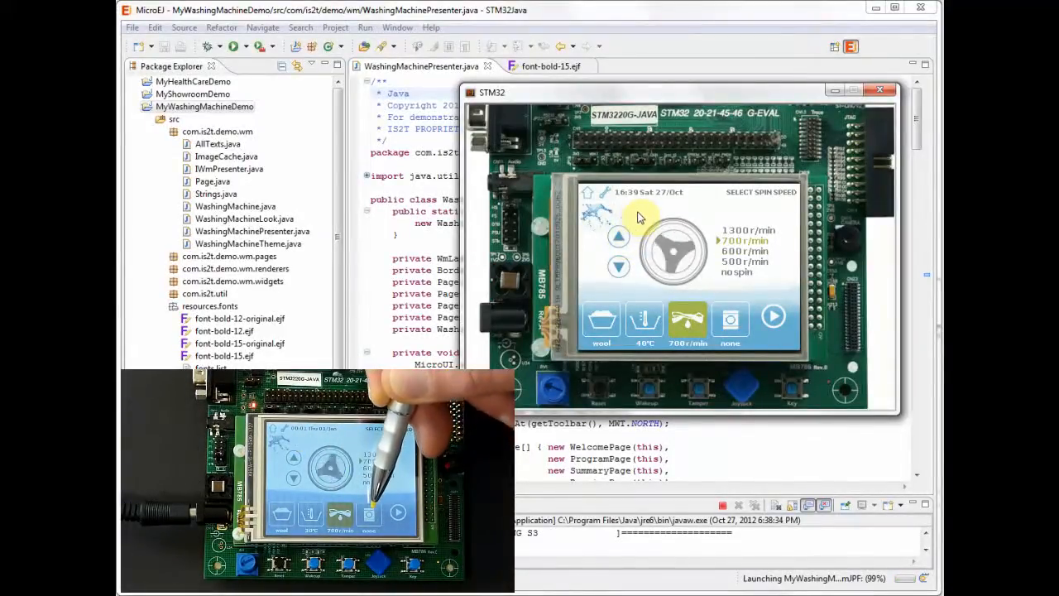
- Add rinse+ as the optional wash setting
{"action": "left_click", "coordinate": [732, 318]}
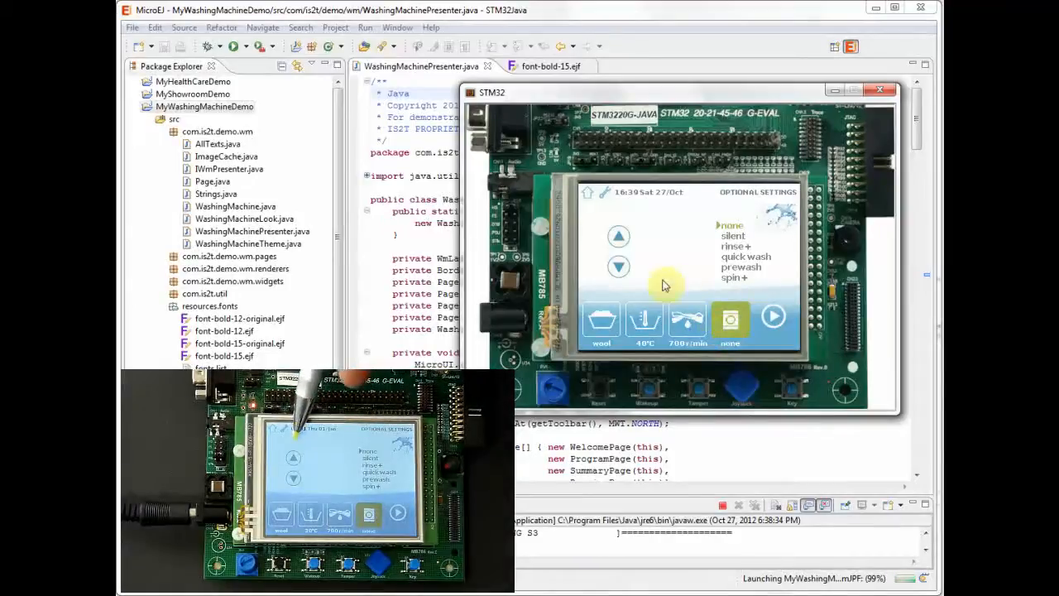
{"action": "left_click", "coordinate": [619, 235]}
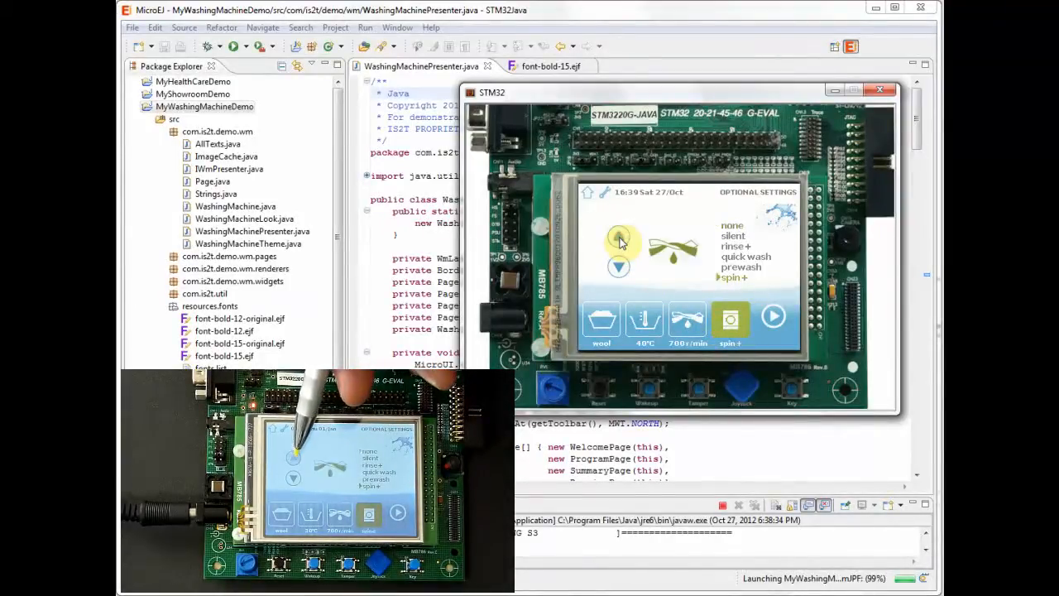
{"action": "left_click", "coordinate": [619, 235]}
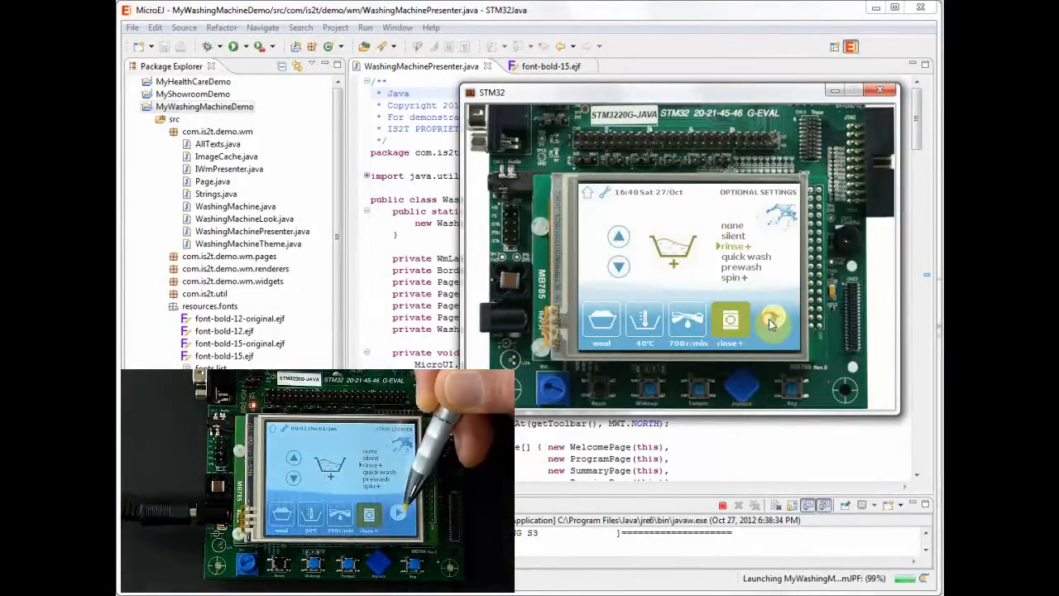
- Review the wool, 40°C, 700 r/min summary and start the wash
{"action": "left_click", "coordinate": [772, 321]}
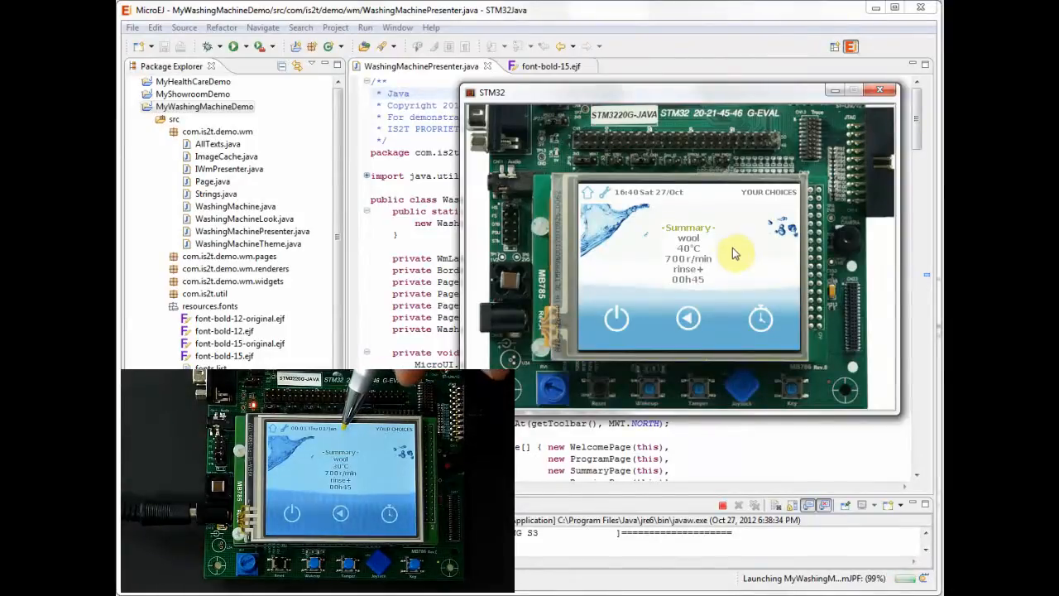
{"action": "left_click", "coordinate": [616, 317]}
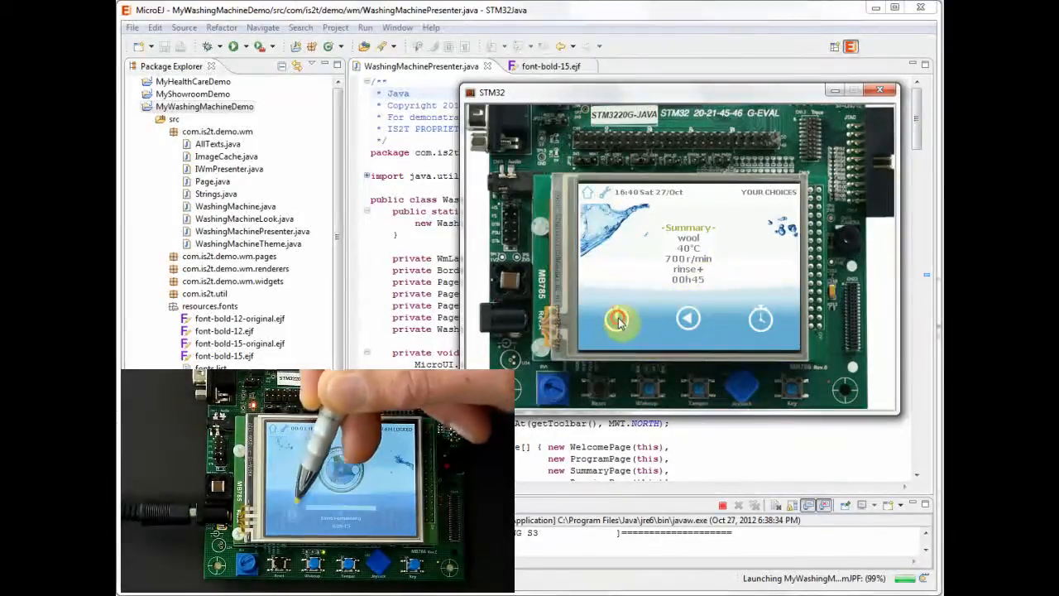
{"action": "left_click", "coordinate": [618, 319]}
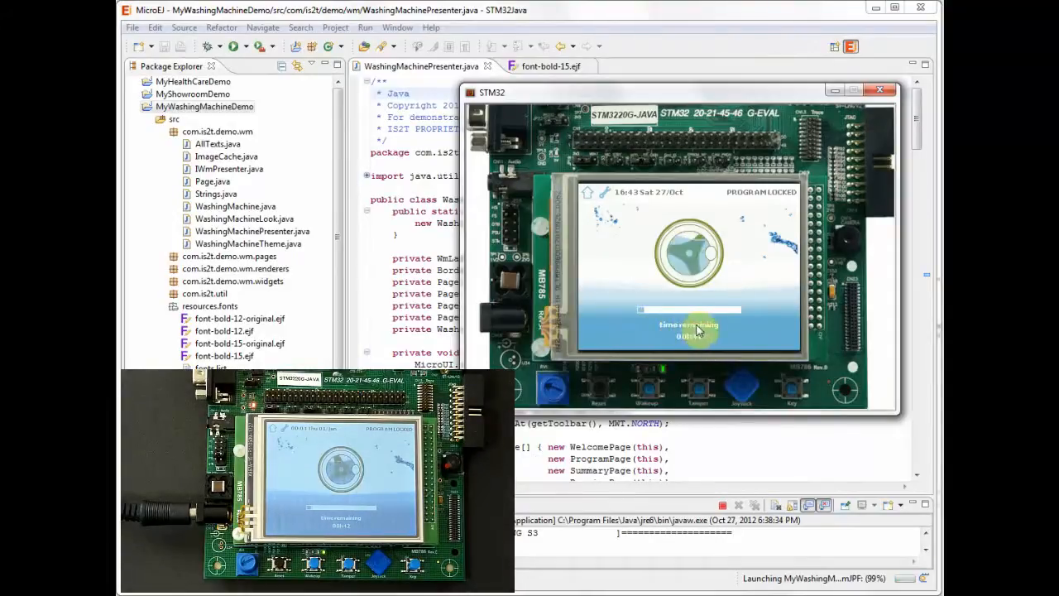